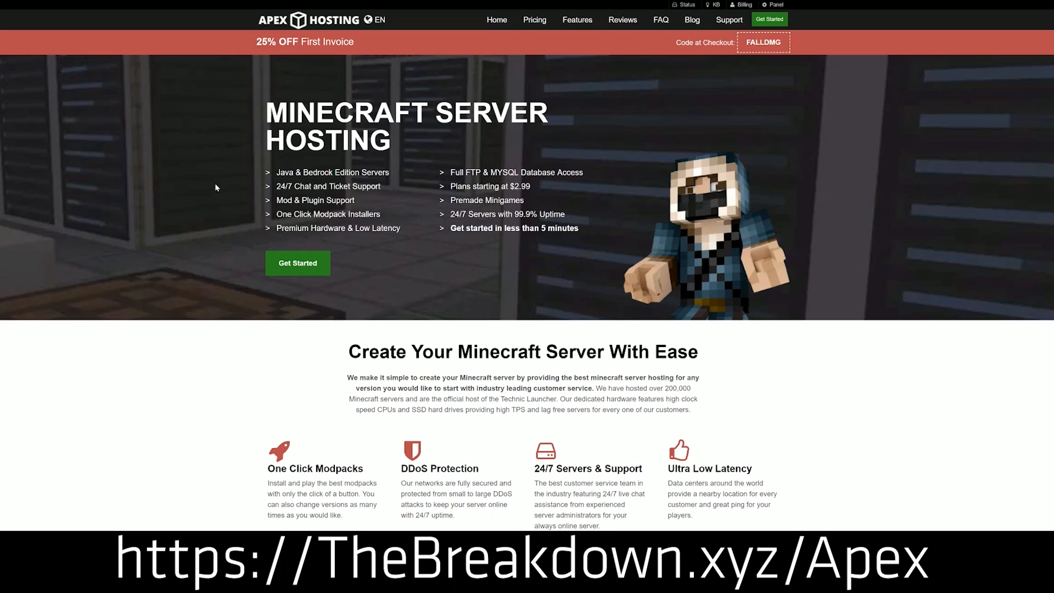
pyautogui.moveTo(413, 329)
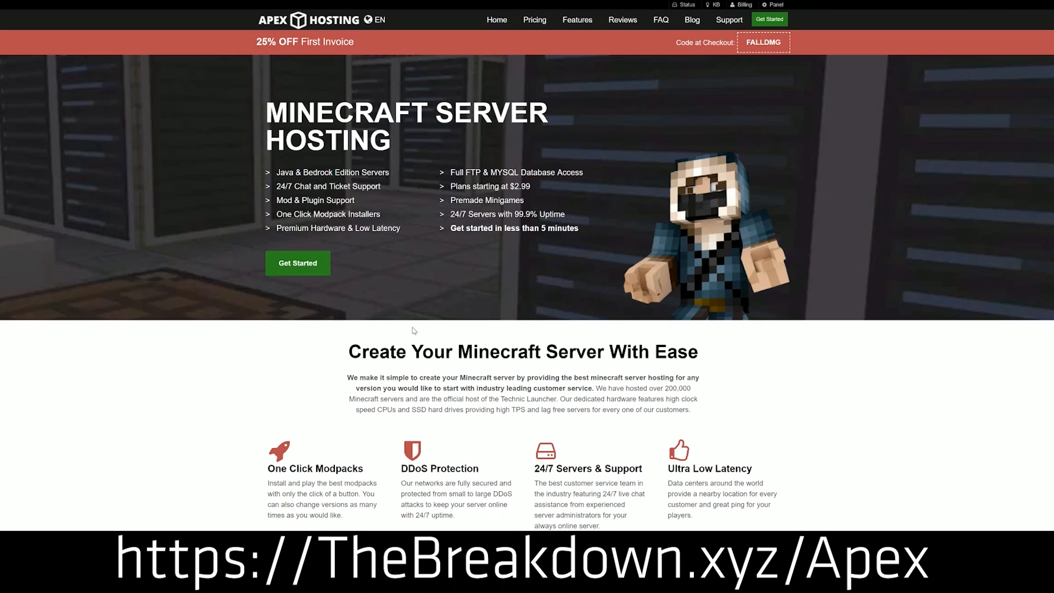
# - Scroll the Apex Hosting page and open the Server 2 management panel
pyautogui.scroll(-3)
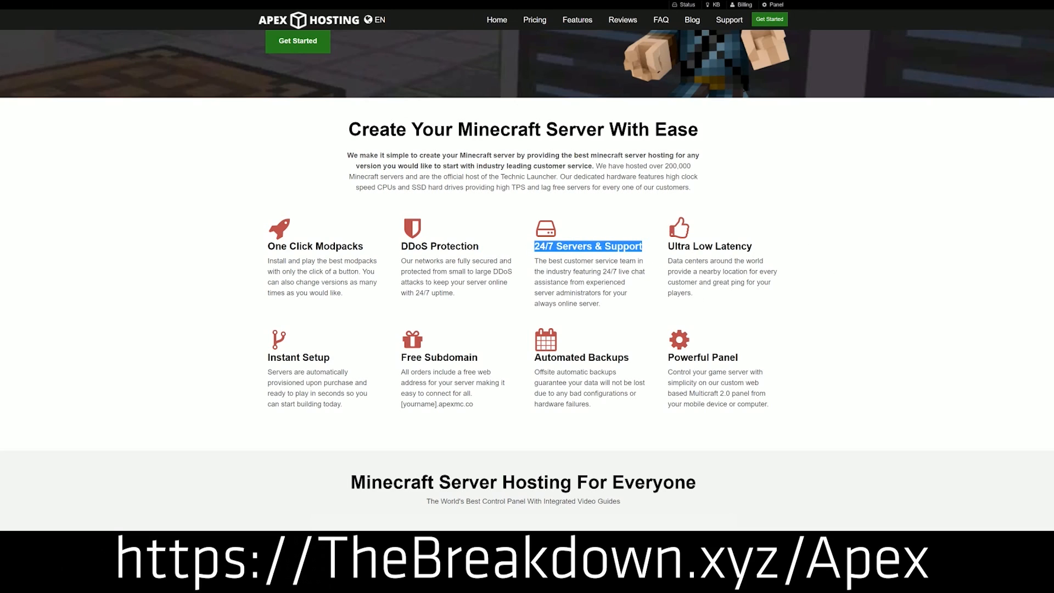
pyautogui.moveTo(533, 359)
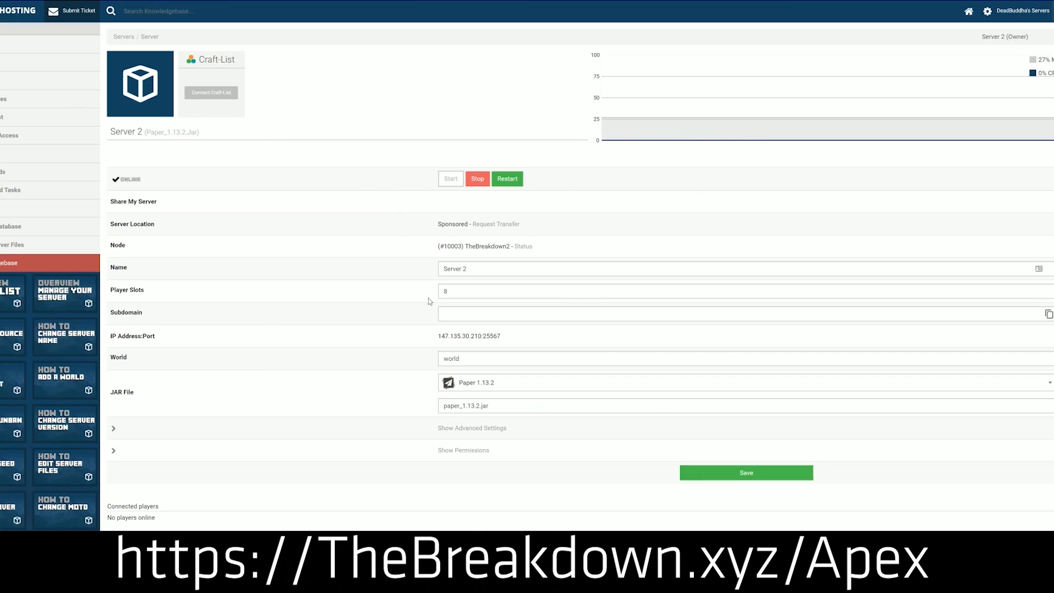
pyautogui.click(739, 382)
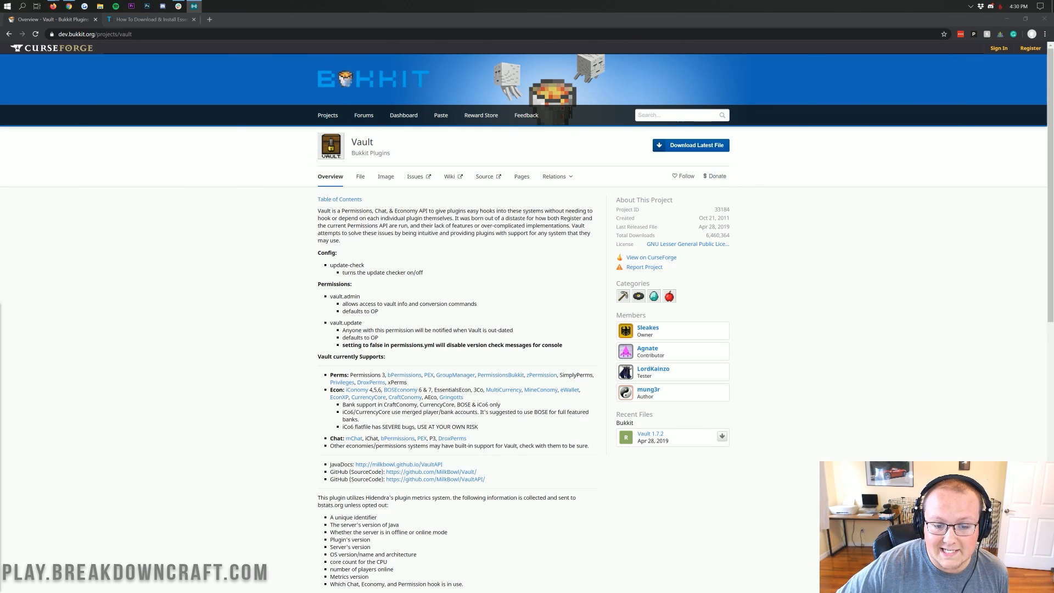
pyautogui.doubleClick(421, 210)
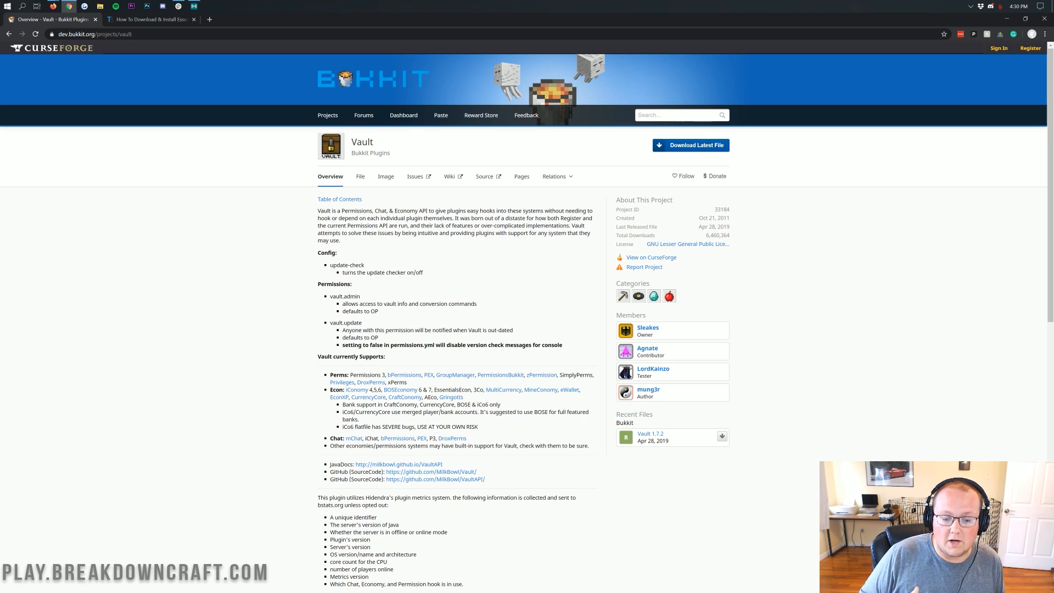
pyautogui.scroll(-3)
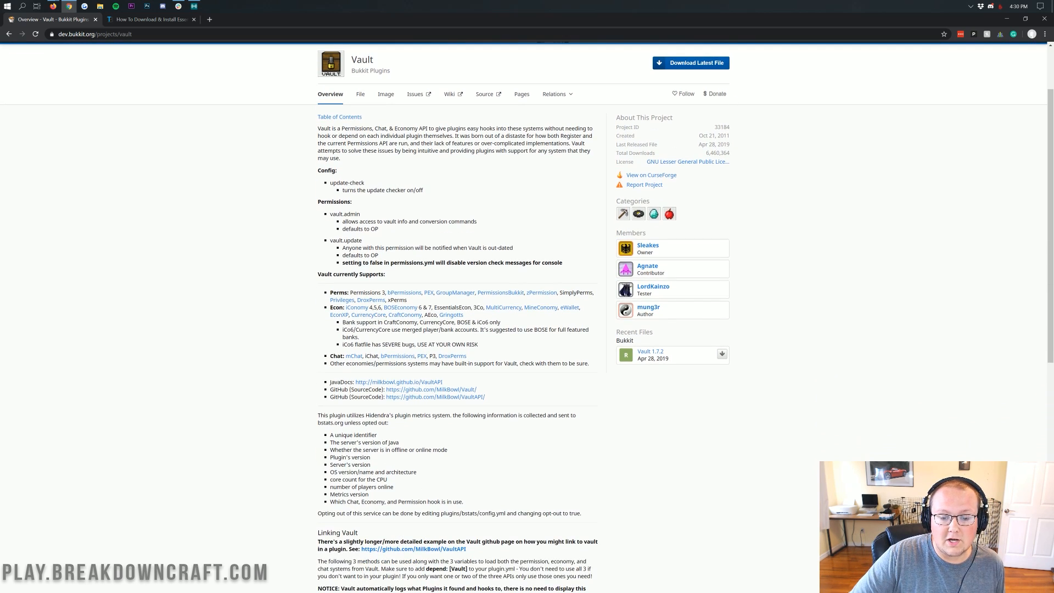
pyautogui.scroll(-3)
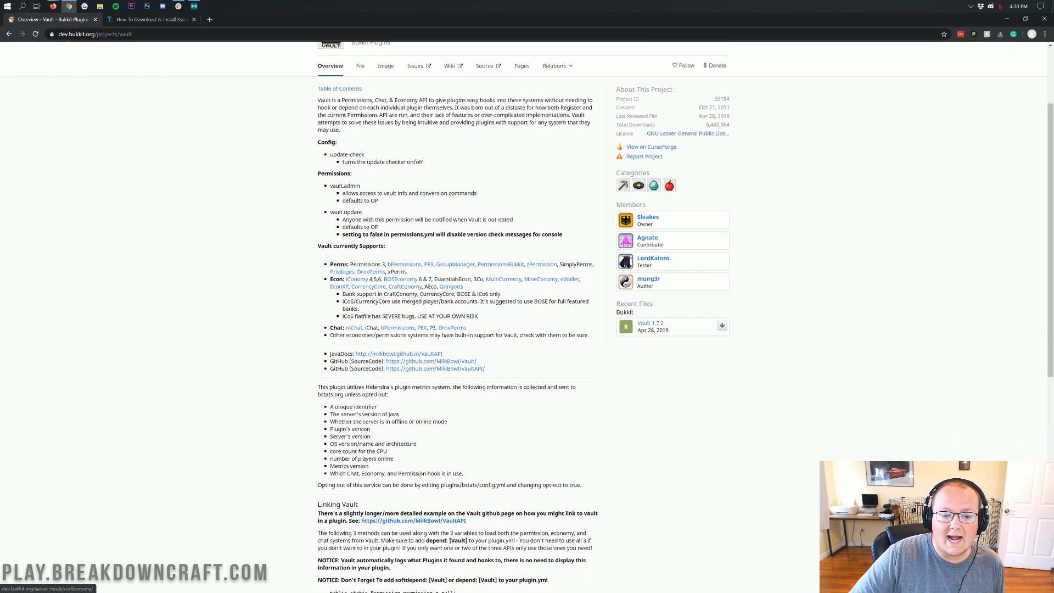
pyautogui.scroll(-3)
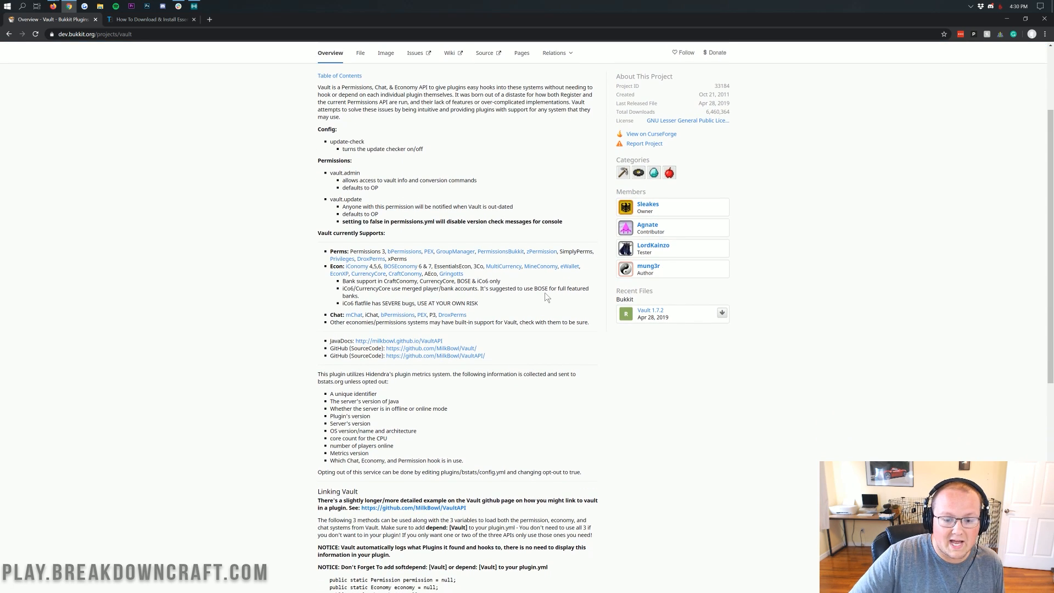
pyautogui.moveTo(526, 318)
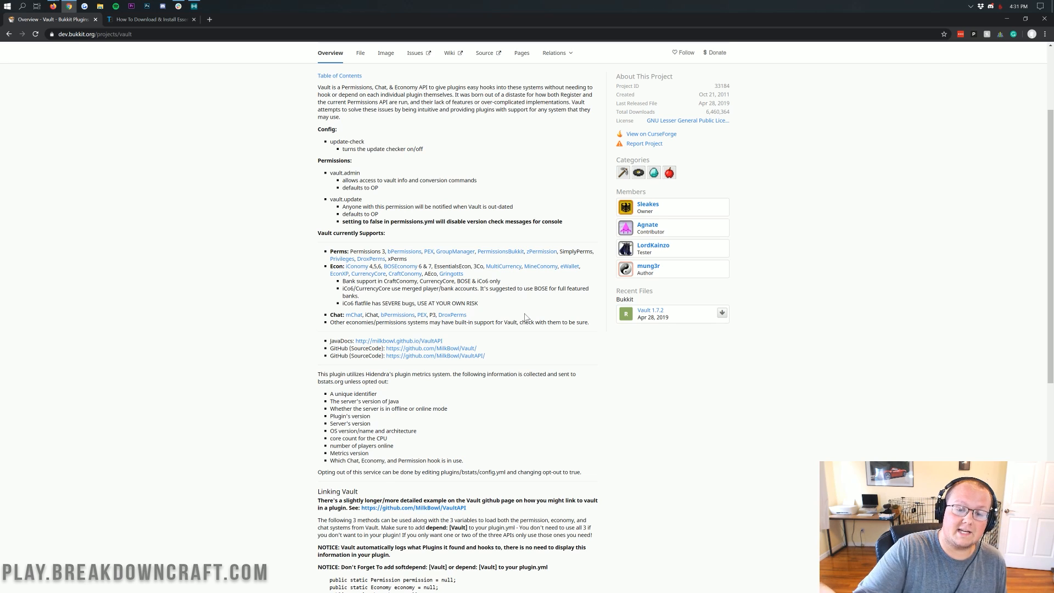
pyautogui.moveTo(452, 261)
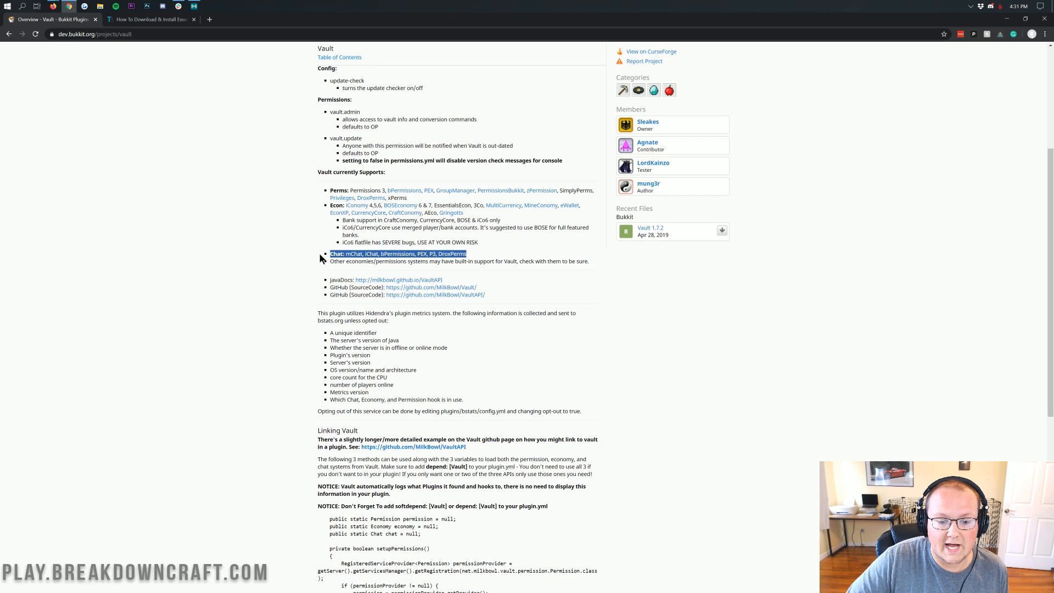
pyautogui.moveTo(496, 257)
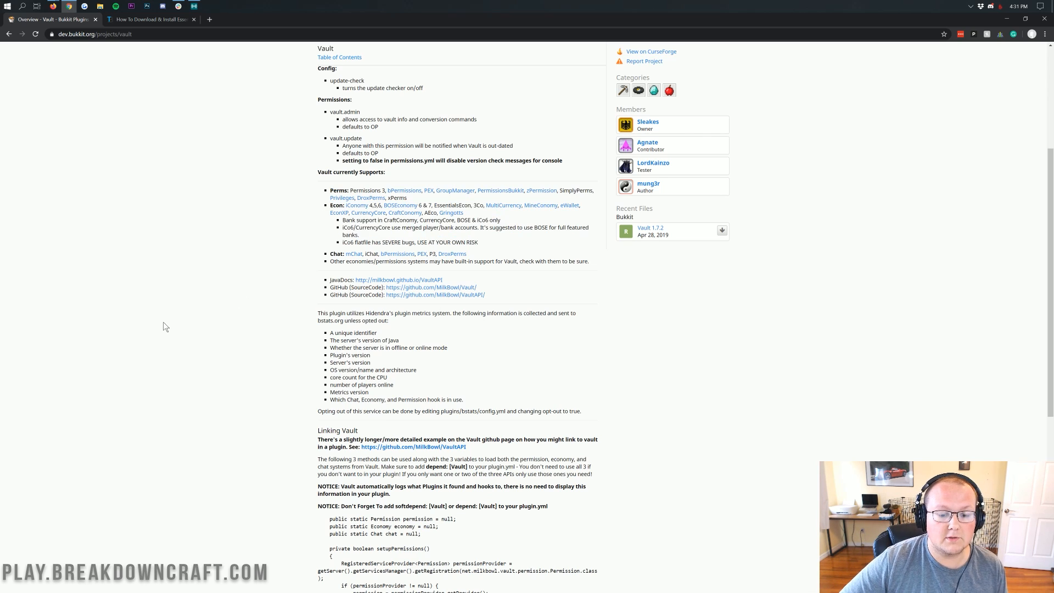
pyautogui.scroll(-3)
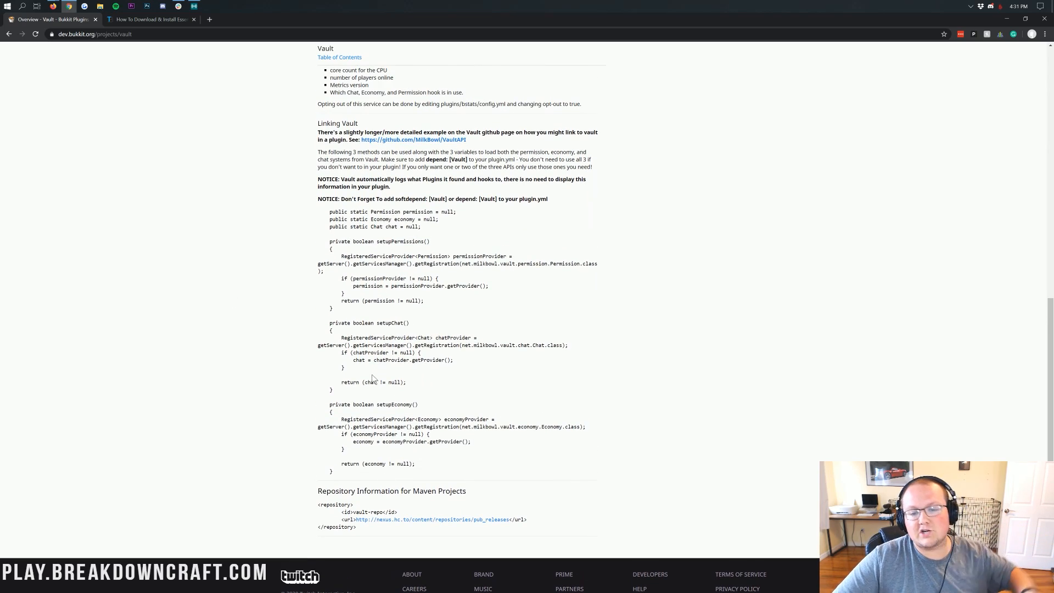
pyautogui.scroll(3)
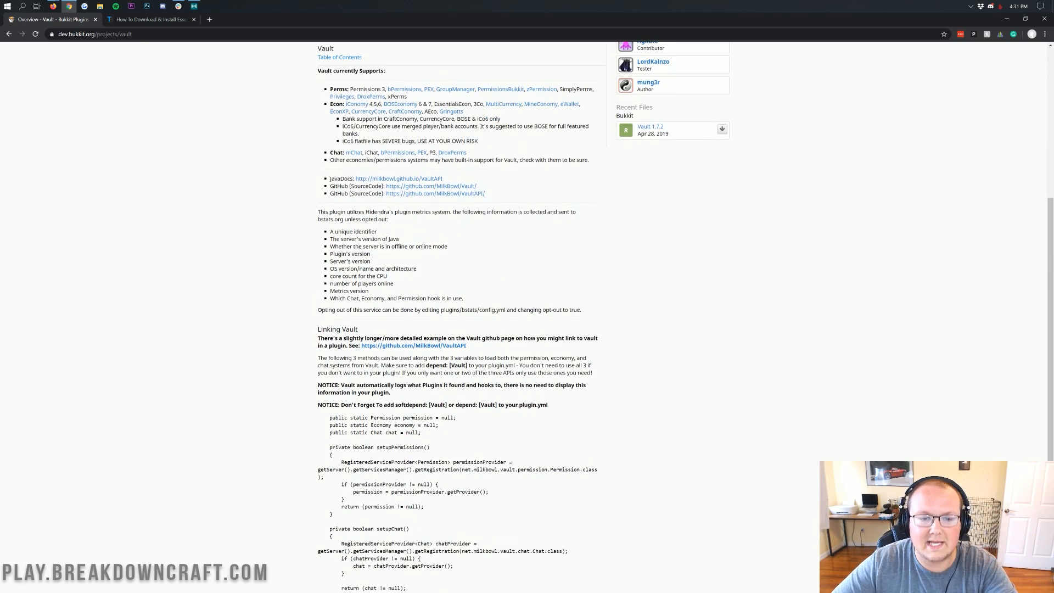
pyautogui.scroll(-3)
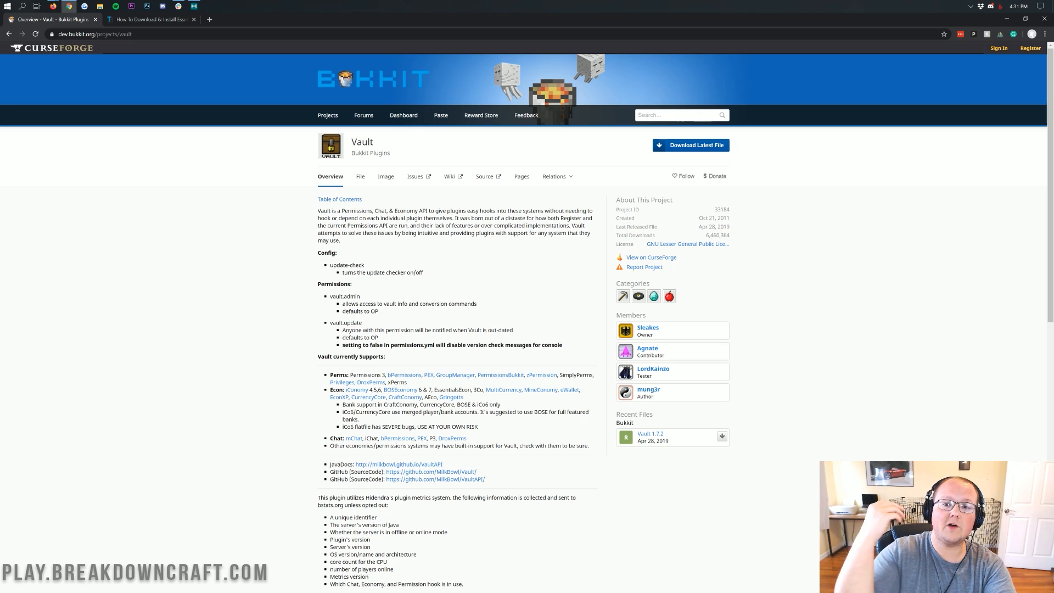
pyautogui.moveTo(749, 279)
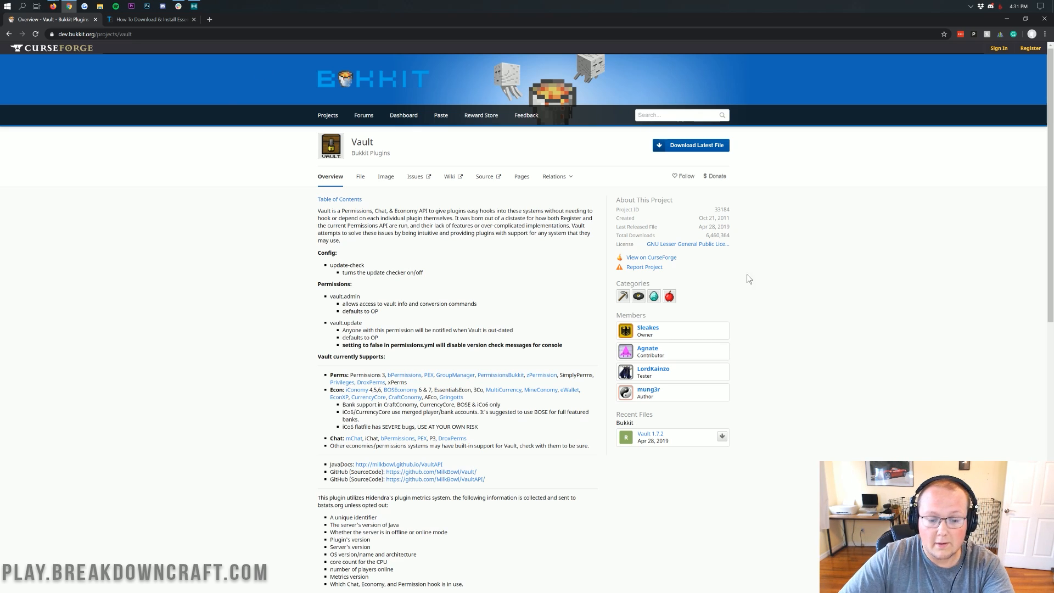
# - Download Vault 1.7.2 from the Files list and keep Vault.jar
pyautogui.click(359, 176)
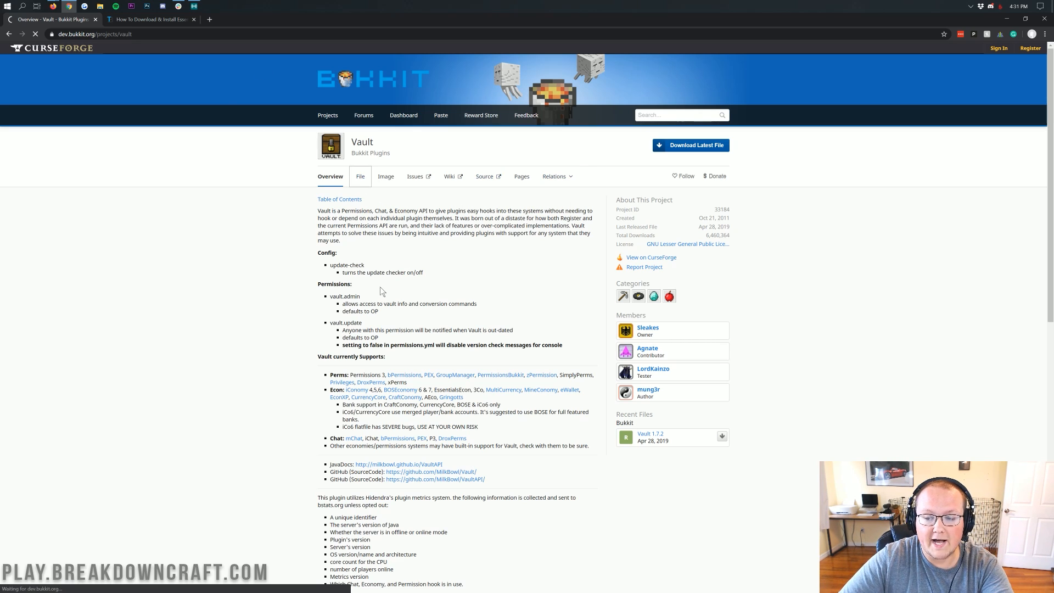
pyautogui.click(359, 176)
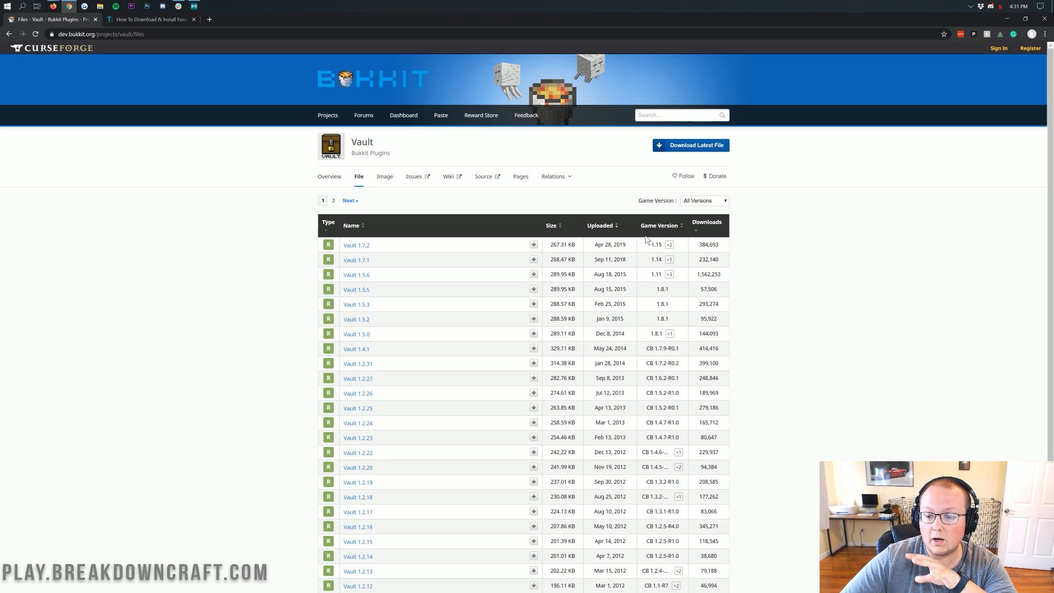
pyautogui.moveTo(656, 299)
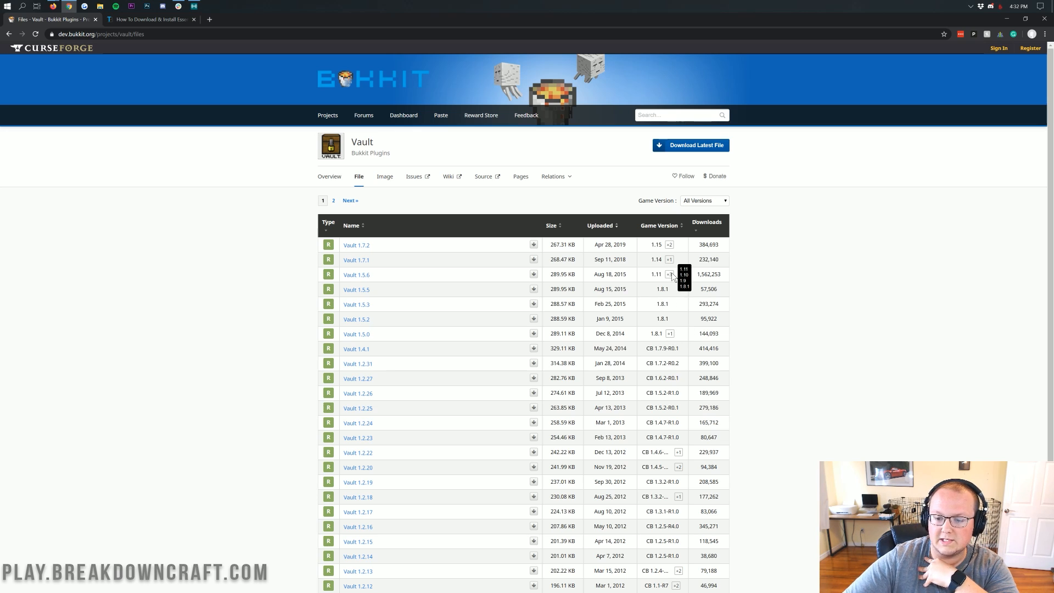
pyautogui.moveTo(672, 277)
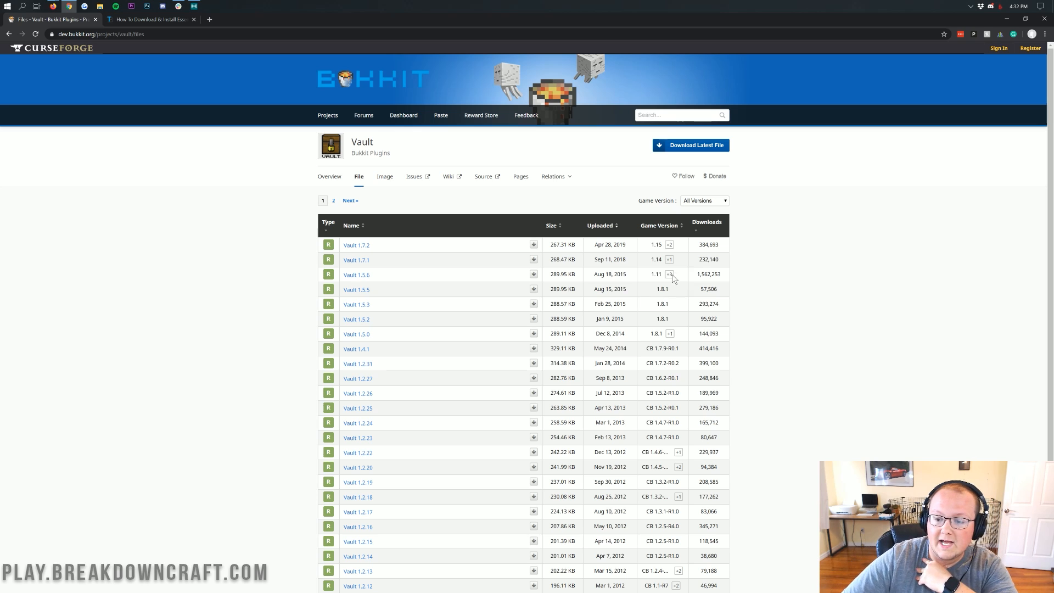
pyautogui.moveTo(668, 260)
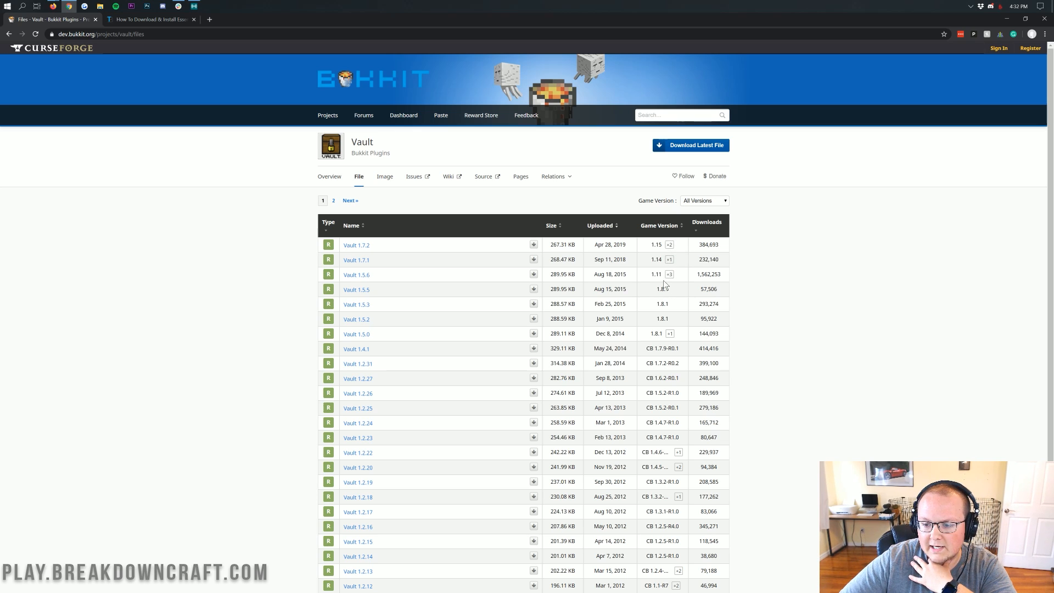
pyautogui.moveTo(344, 283)
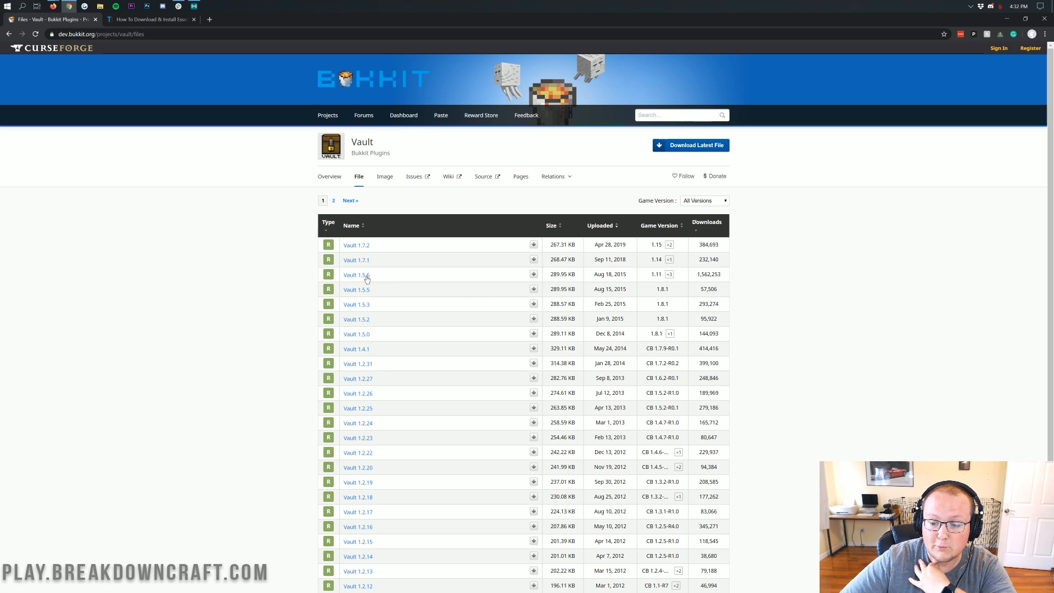
pyautogui.moveTo(662, 289)
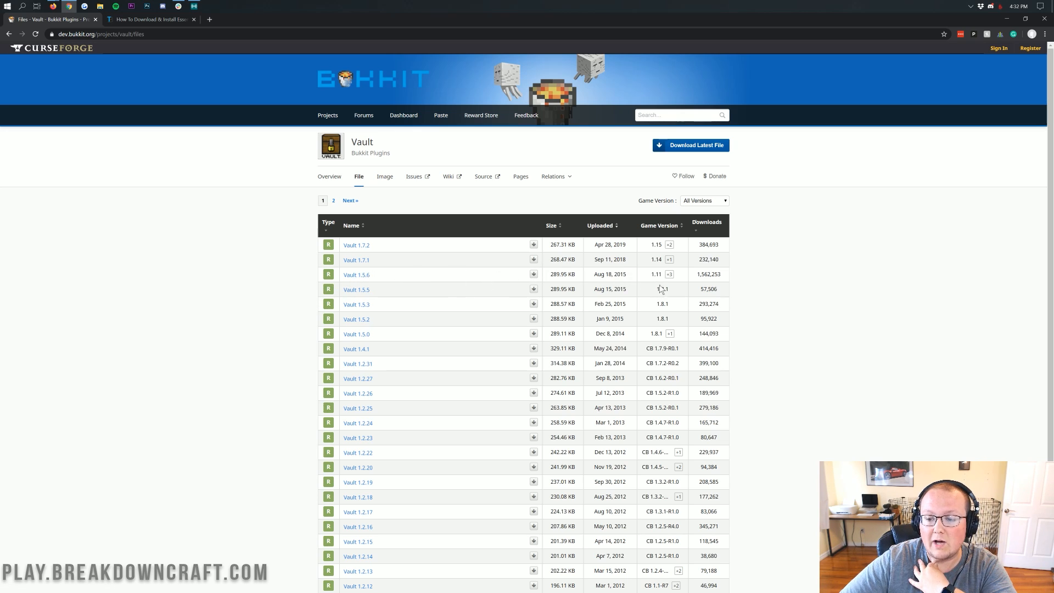
pyautogui.moveTo(544, 279)
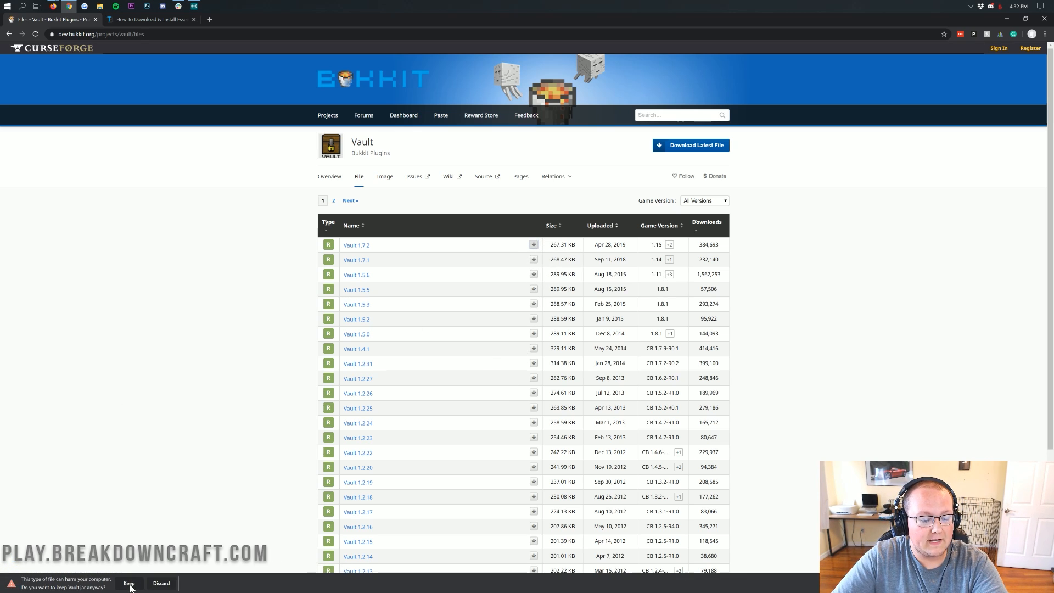
pyautogui.click(148, 19)
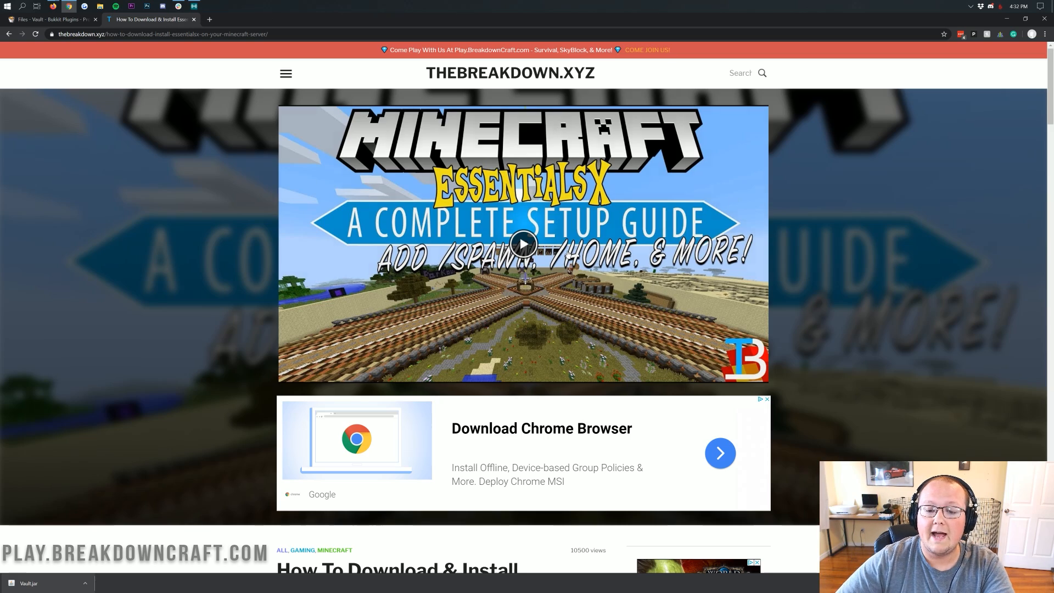
# - Follow the Download EssentialsX banner and download EssentialsX 2.17.2 from SpigotMC
pyautogui.scroll(-3)
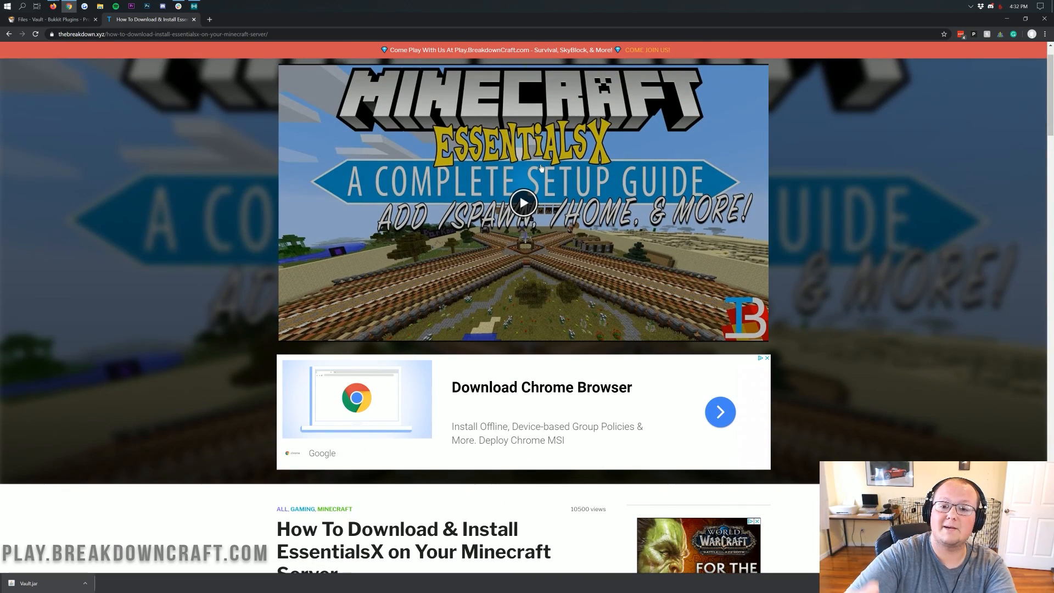
pyautogui.scroll(-3)
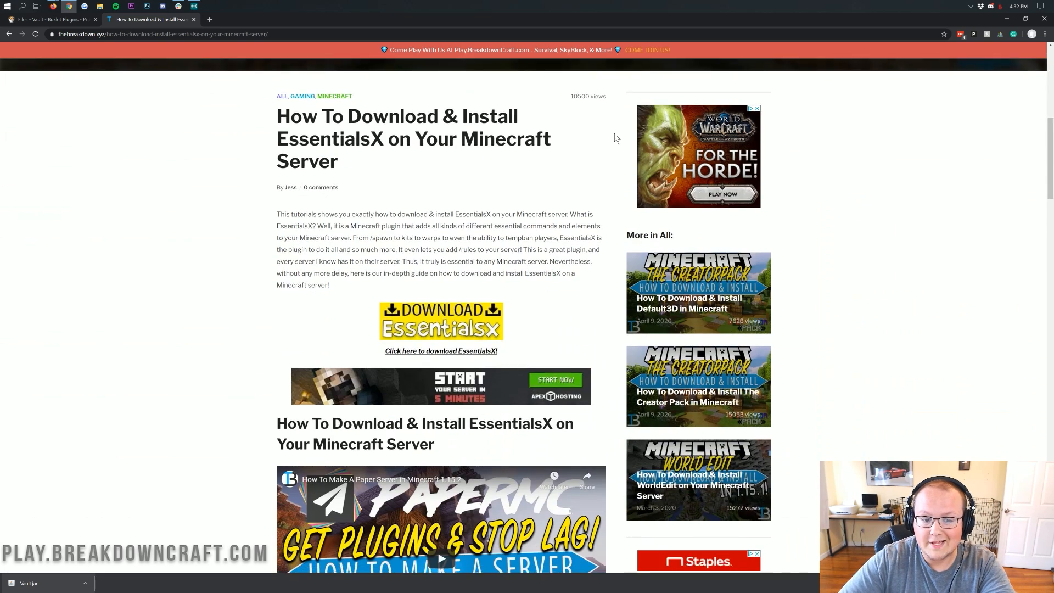
pyautogui.scroll(-3)
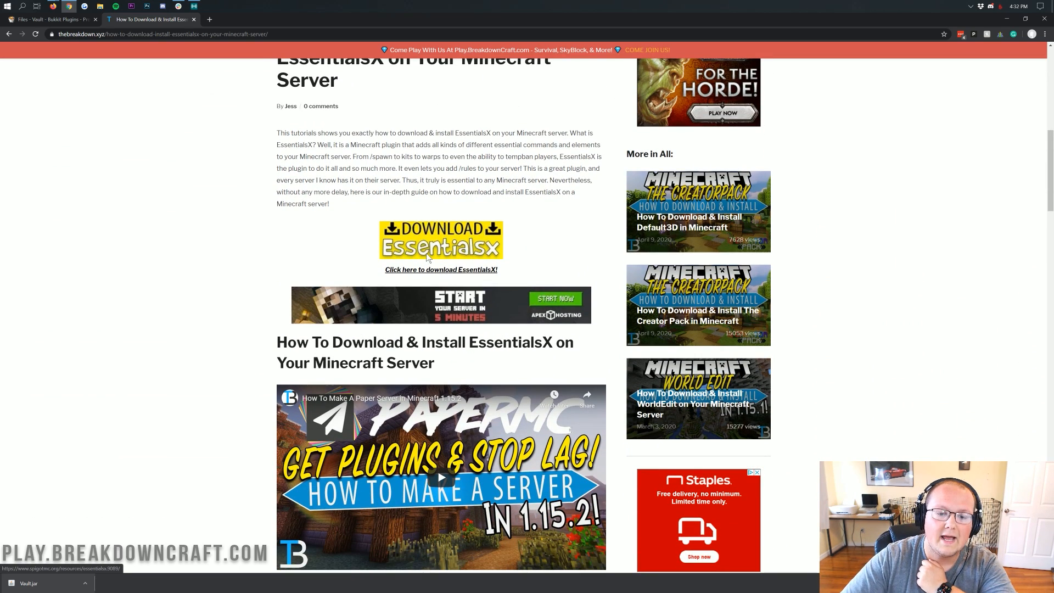
pyautogui.click(440, 270)
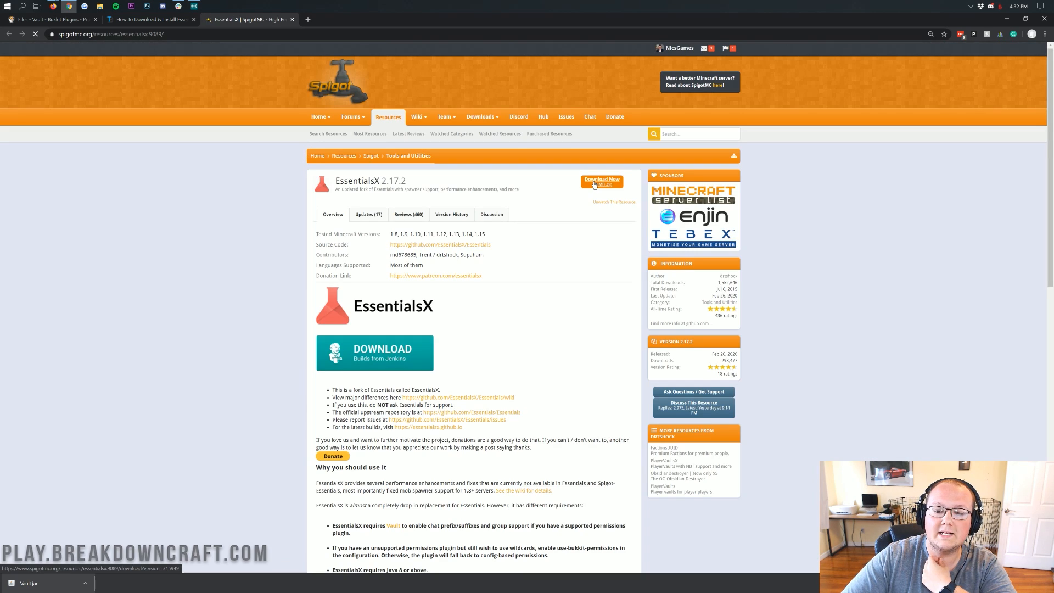
pyautogui.click(601, 180)
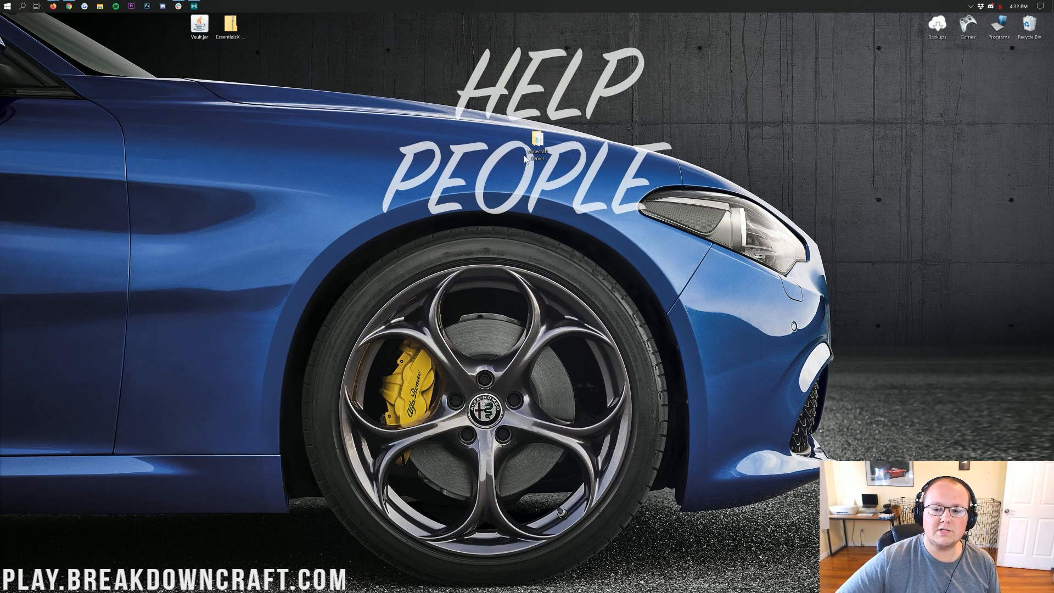
pyautogui.moveTo(509, 246)
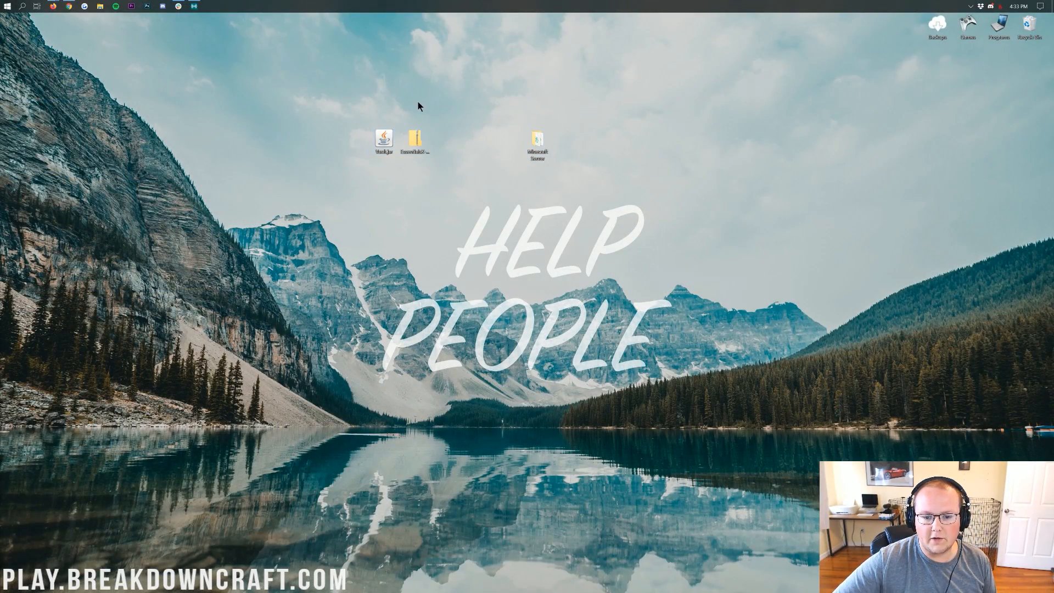
# - Open the Minecraft Server folder from the desktop
pyautogui.click(536, 141)
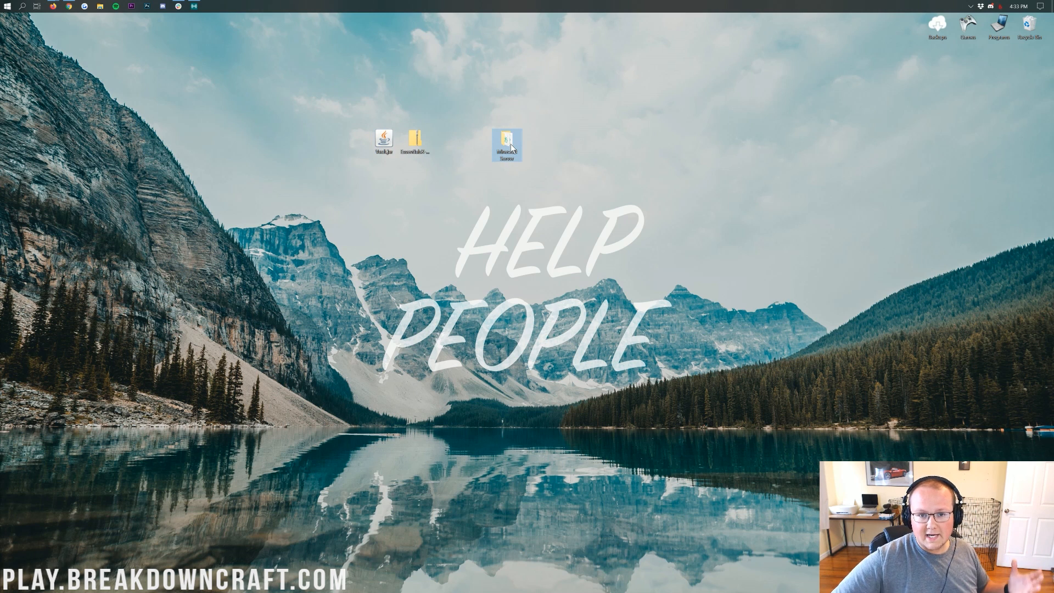
pyautogui.moveTo(507, 143)
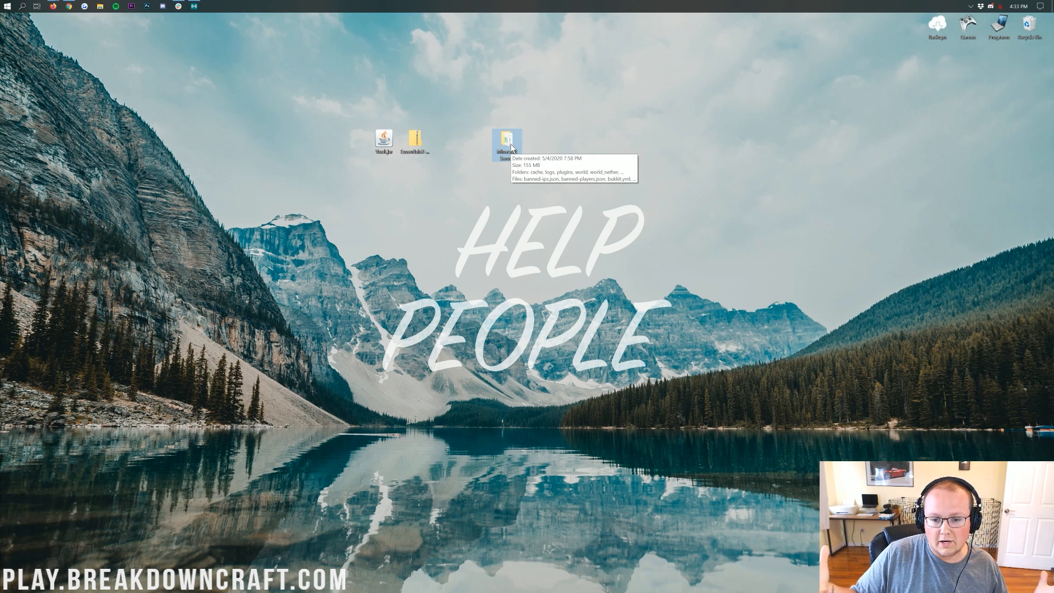
pyautogui.doubleClick(506, 141)
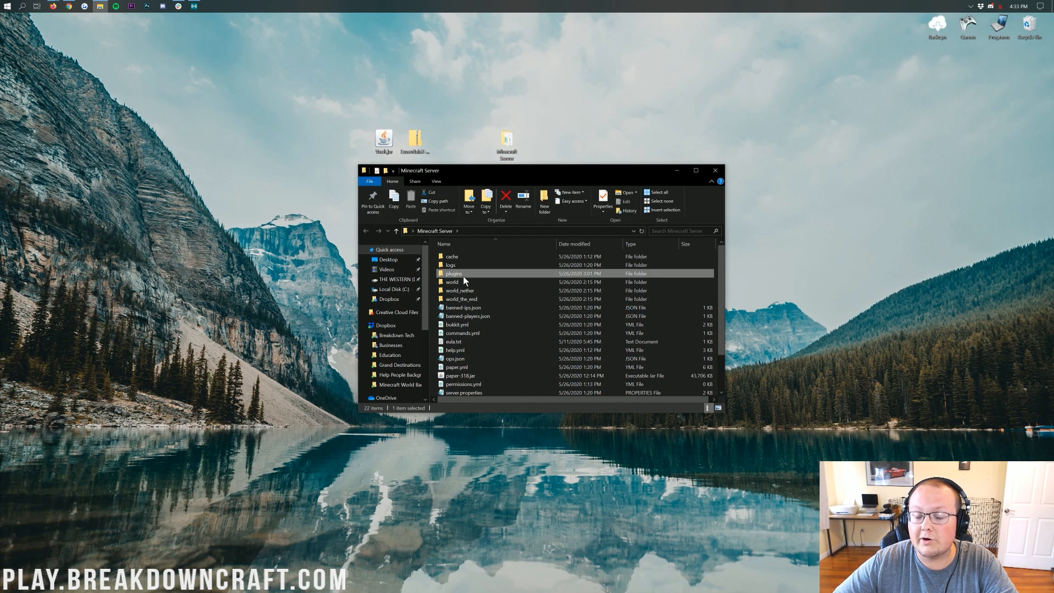
pyautogui.moveTo(454, 274)
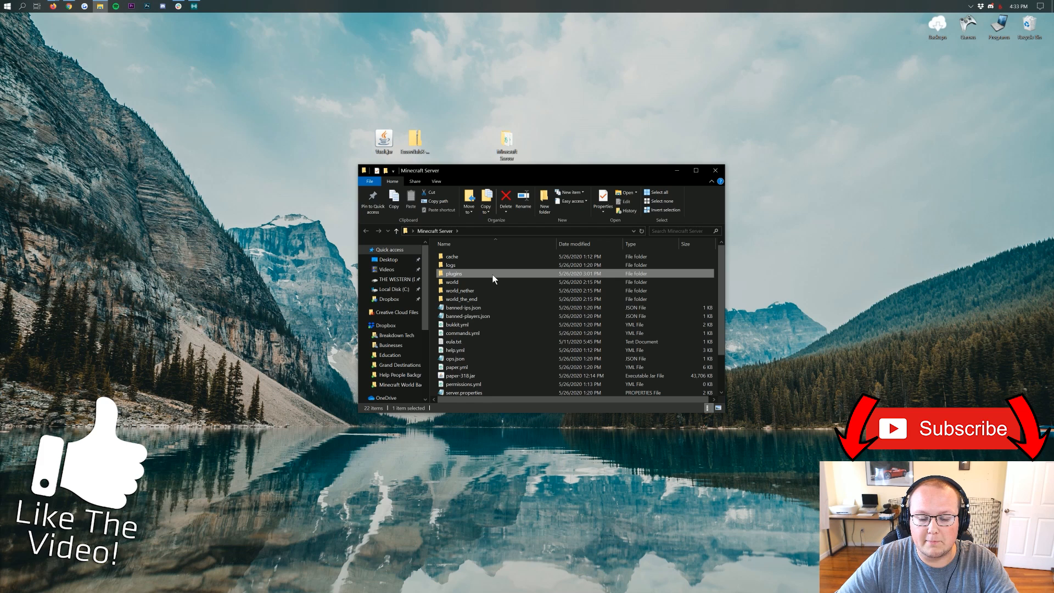
# - Open the plugins folder and place Vault.jar inside it
pyautogui.click(451, 281)
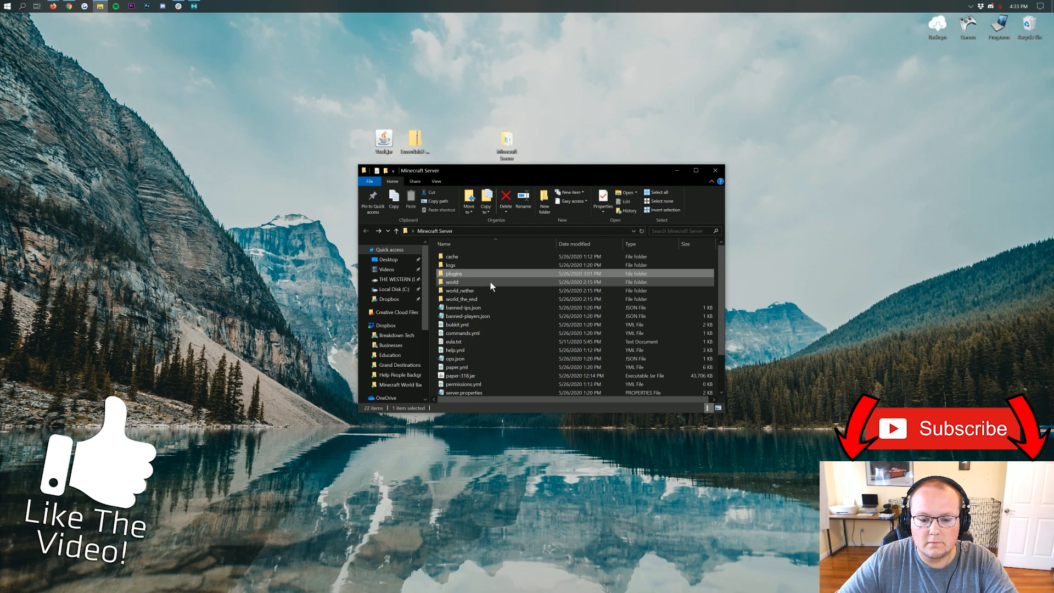
pyautogui.doubleClick(452, 273)
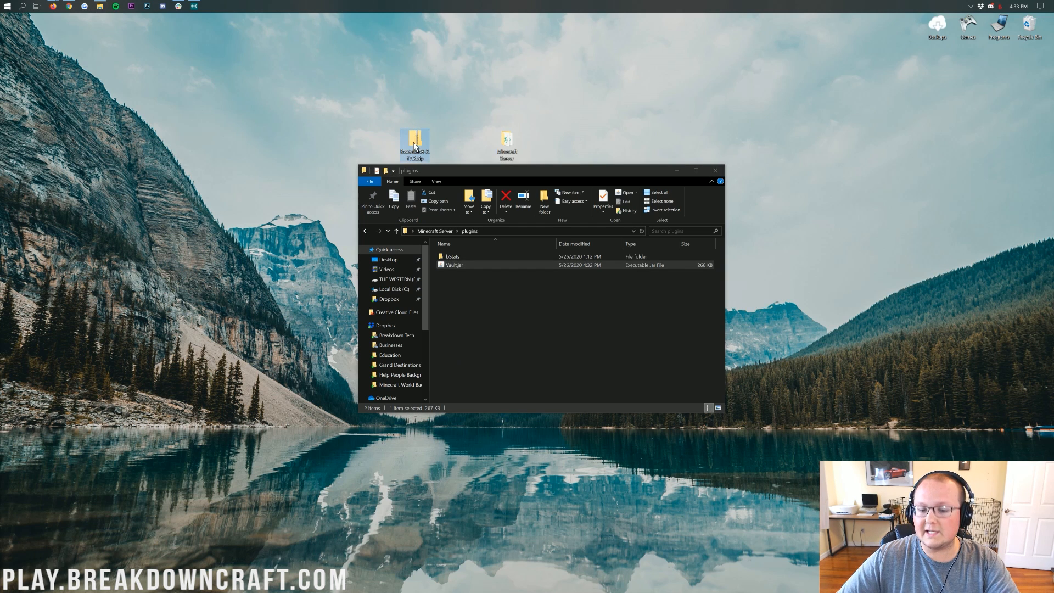
# - Copy the EssentialsX, EssentialsXChat and EssentialsXSpawn jars from the zip into plugins
pyautogui.doubleClick(414, 143)
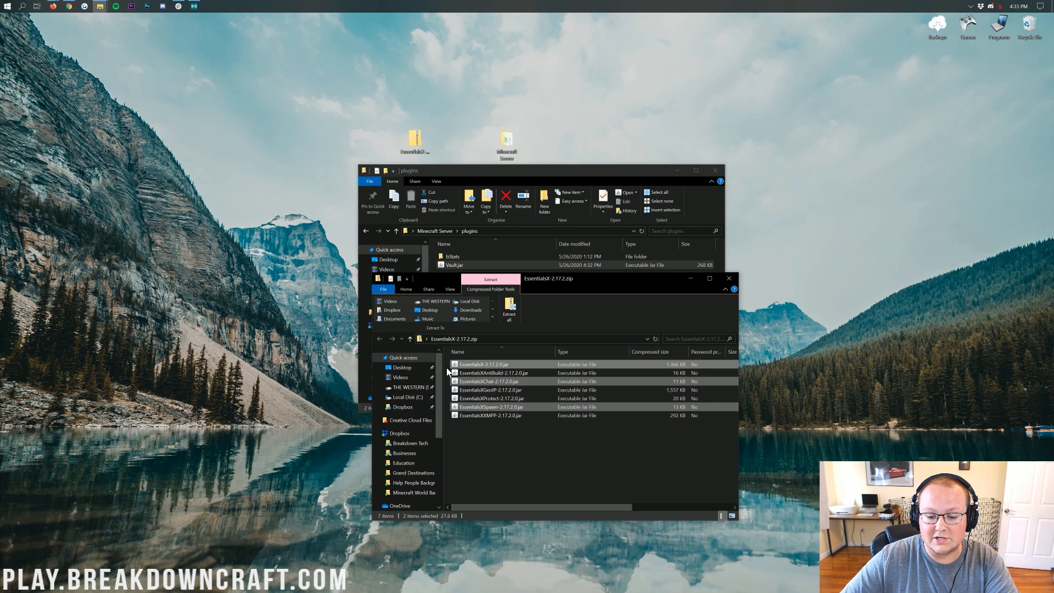
pyautogui.click(488, 381)
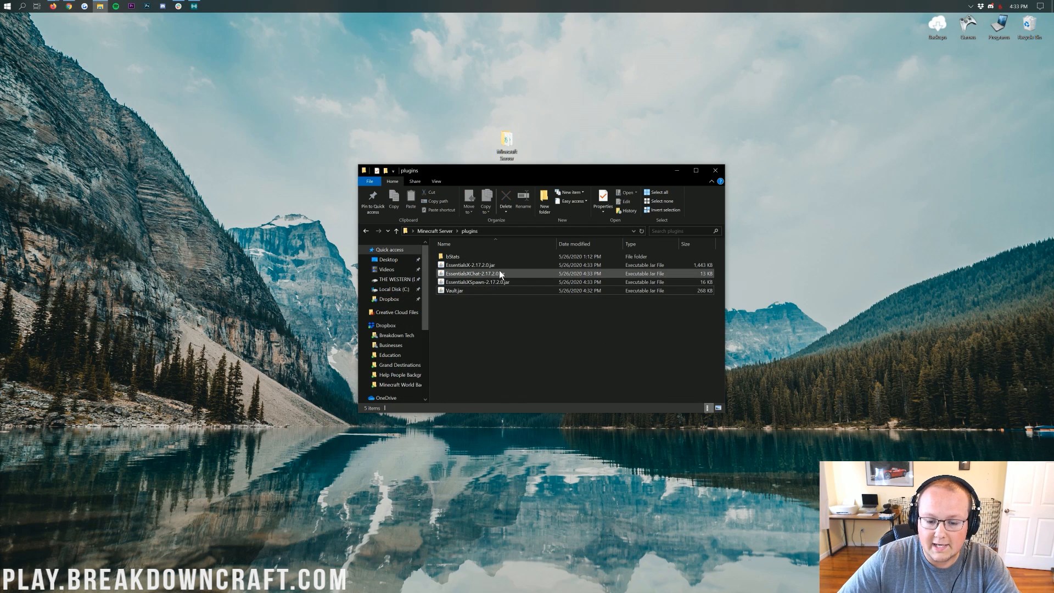
pyautogui.click(476, 272)
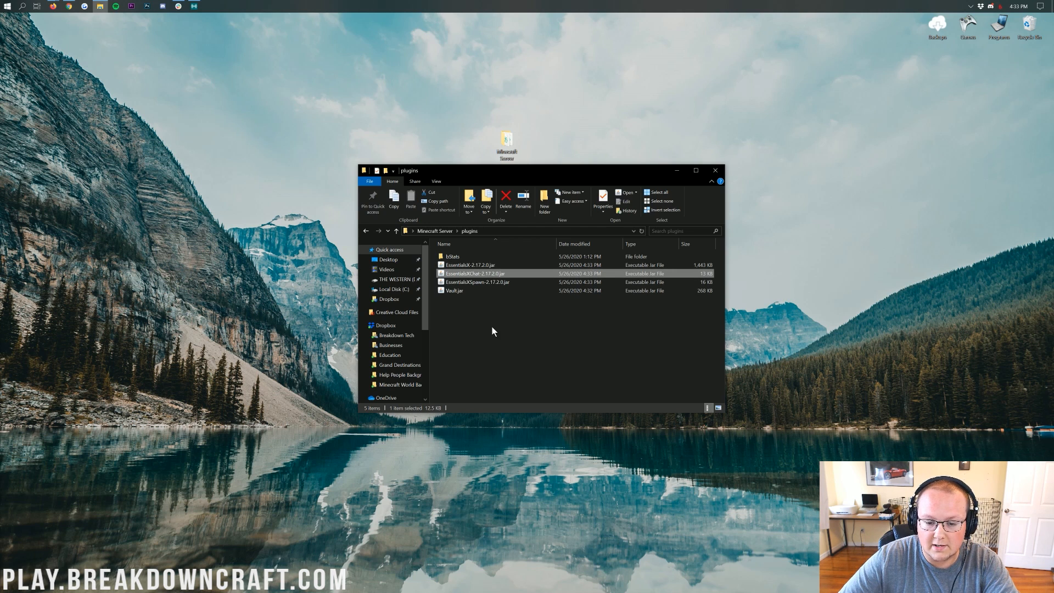
pyautogui.click(454, 291)
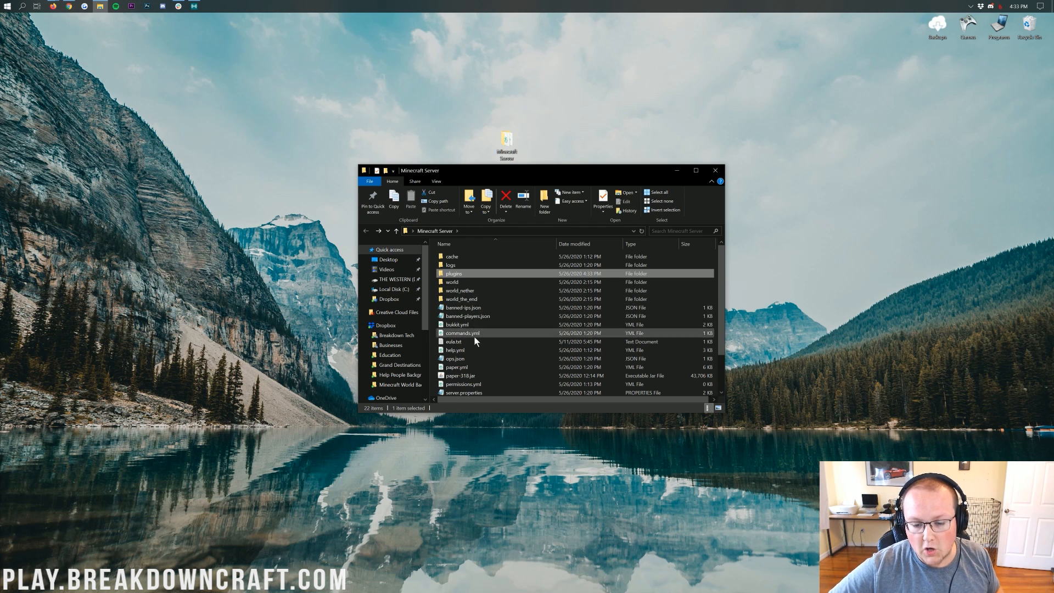
# - Run start.bat to load the plugins and dismiss the Game crashed error
pyautogui.scroll(-3)
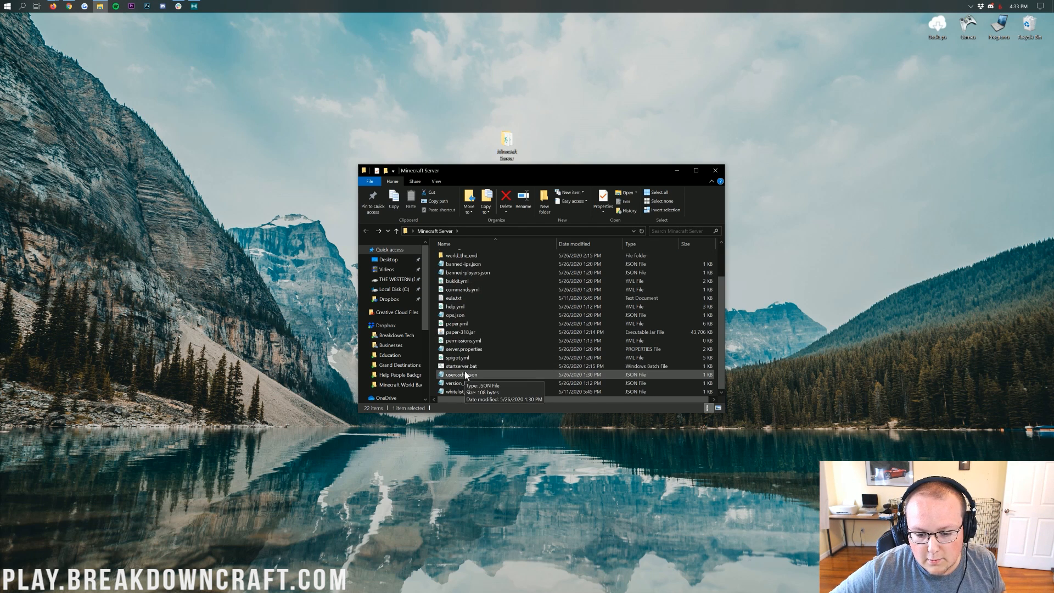
pyautogui.click(7, 6)
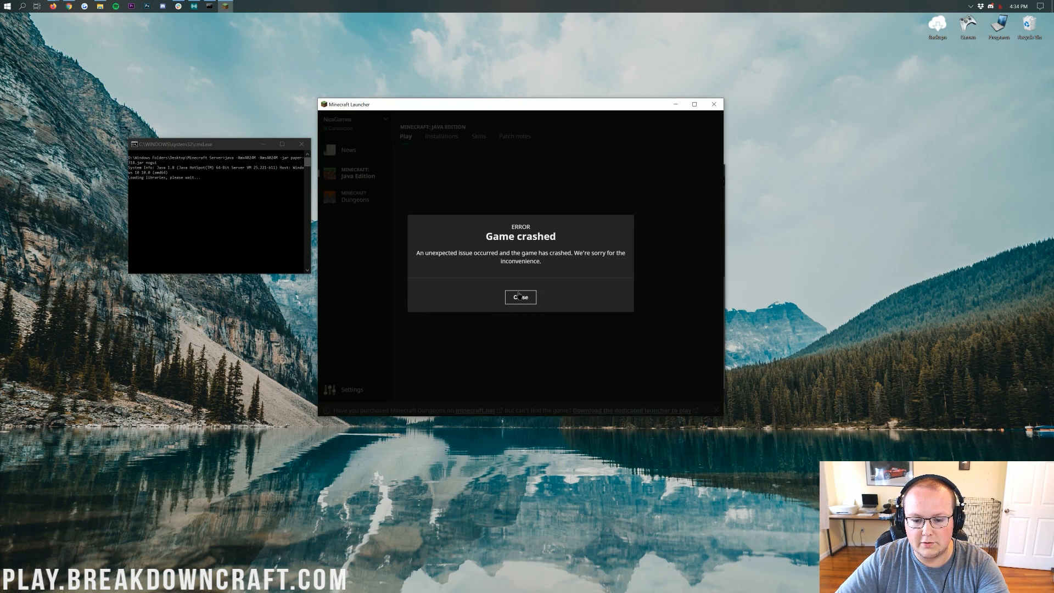
pyautogui.click(519, 297)
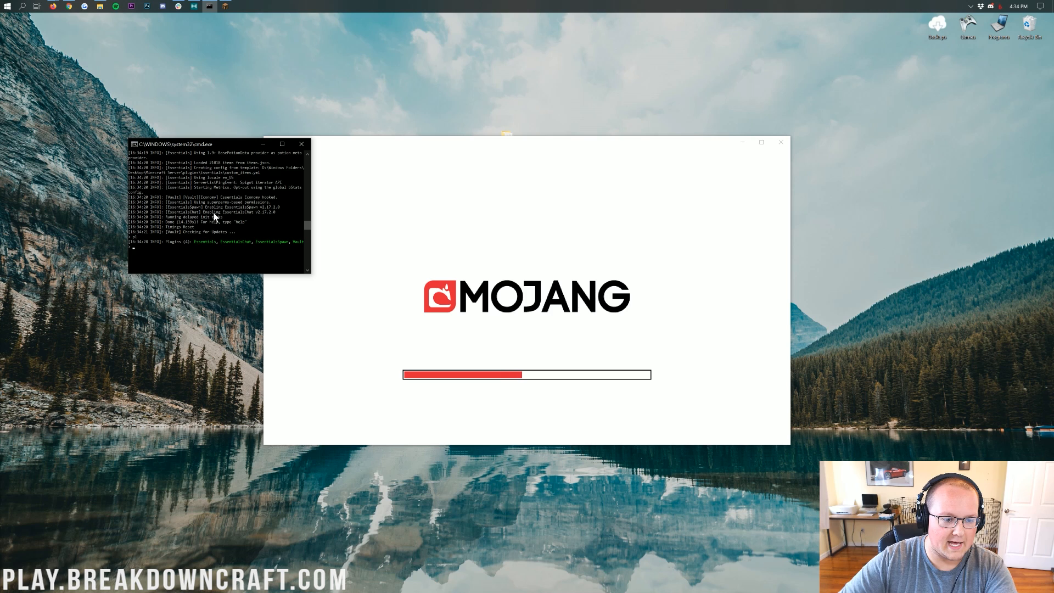
pyautogui.moveTo(281, 243)
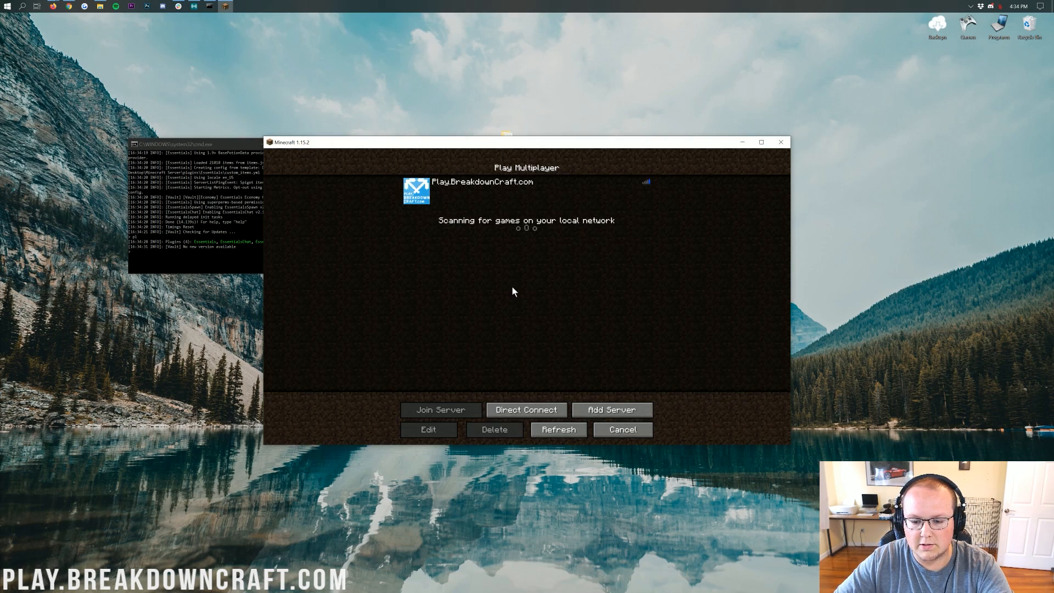
# - Direct-connect to the server at its 192.168 LAN address
pyautogui.click(525, 409)
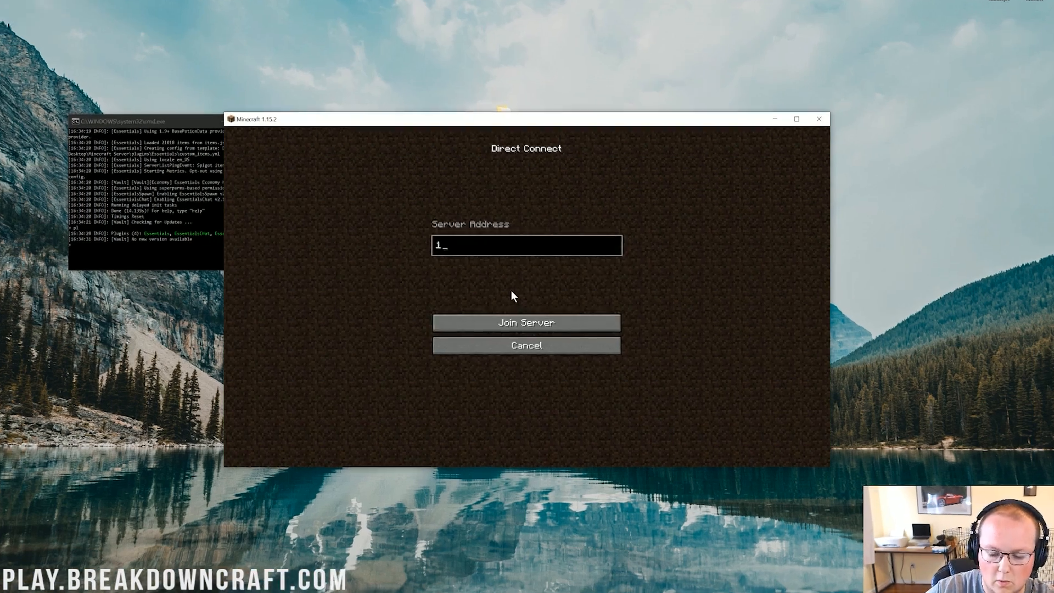
pyautogui.write('92.168.')
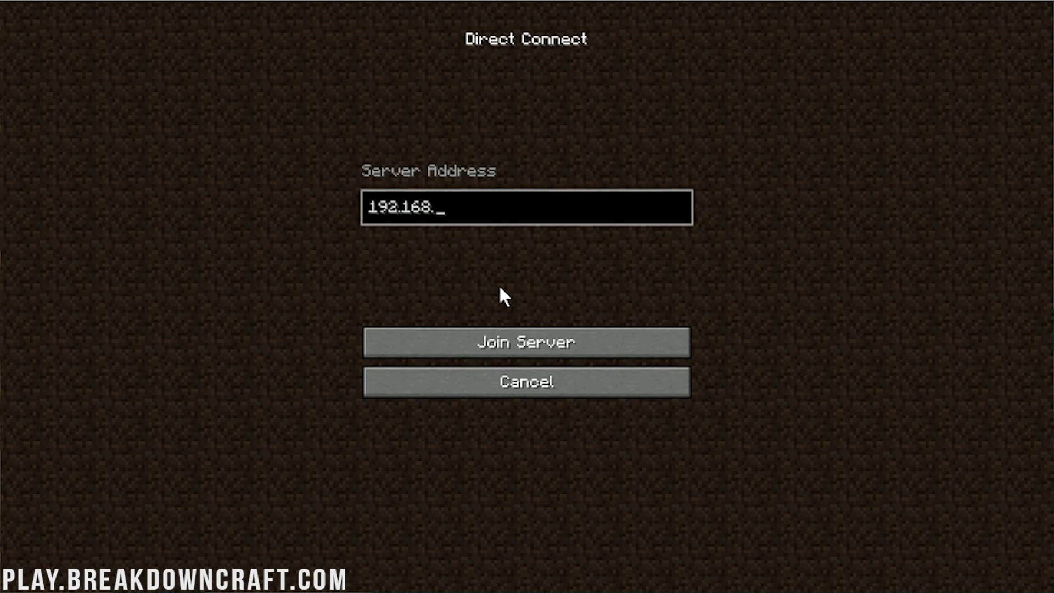
pyautogui.click(526, 342)
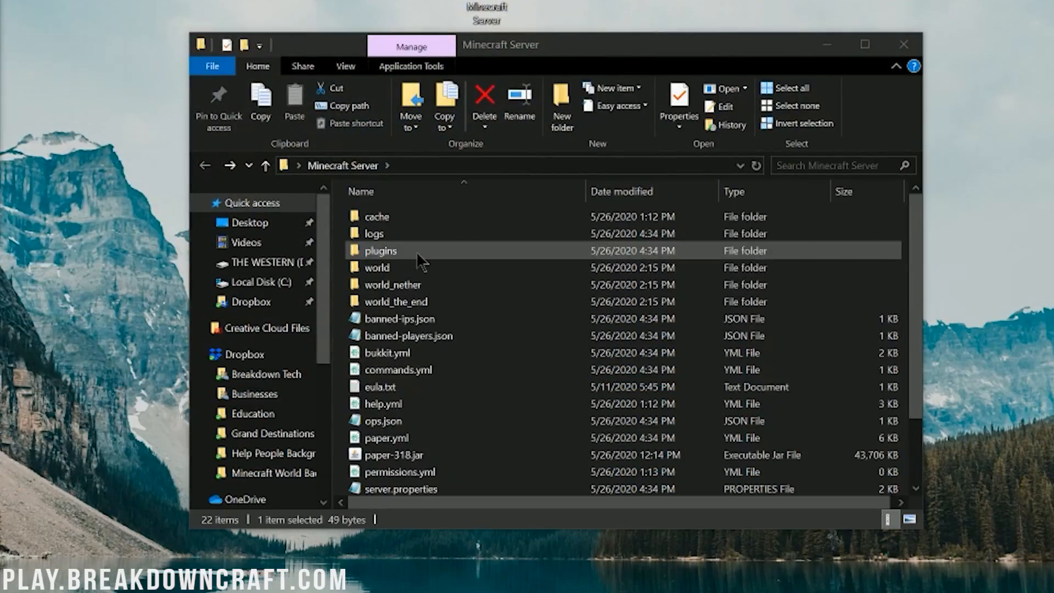
# - Change update-check from true to false in Vault's config.yml
pyautogui.doubleClick(379, 250)
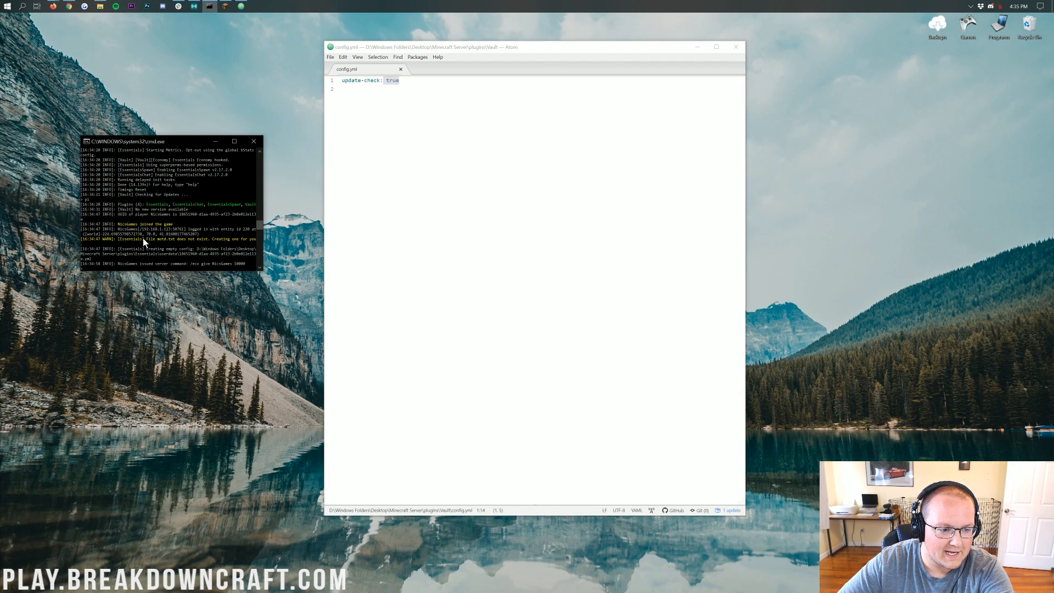
pyautogui.moveTo(142, 216)
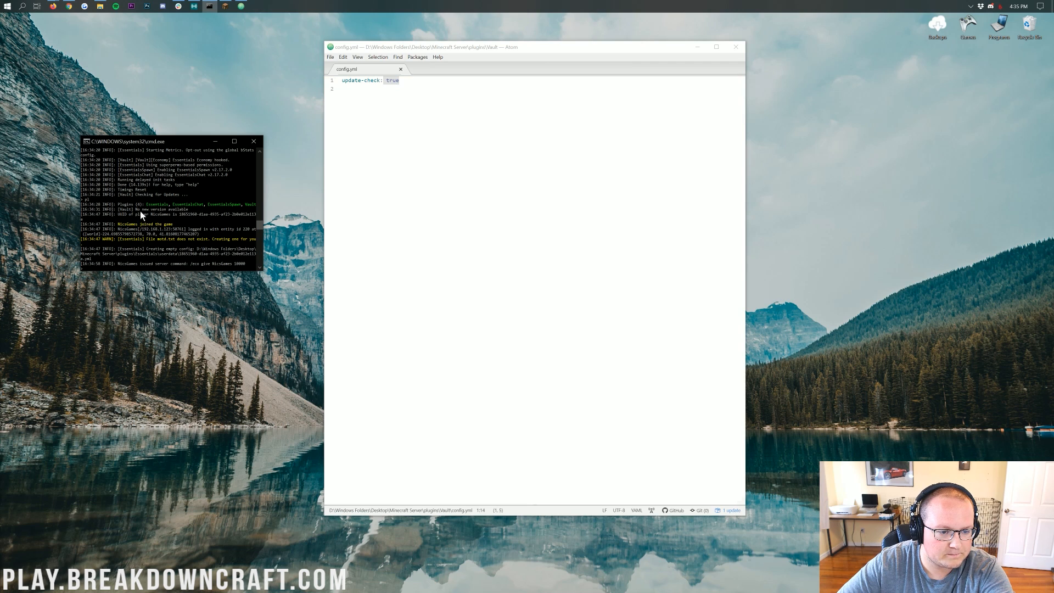
pyautogui.doubleClick(391, 80)
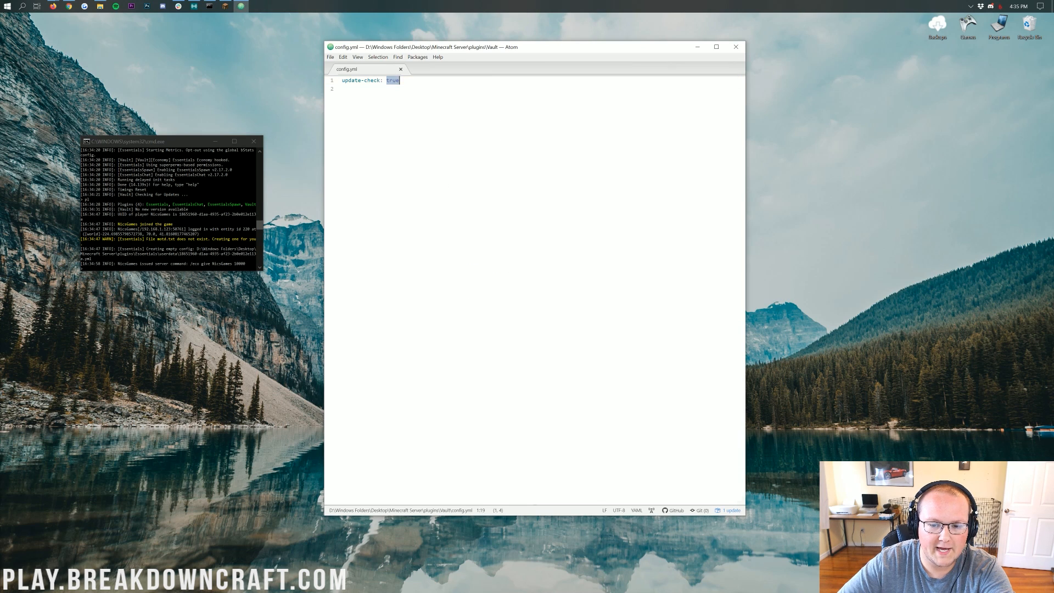
pyautogui.write('false')
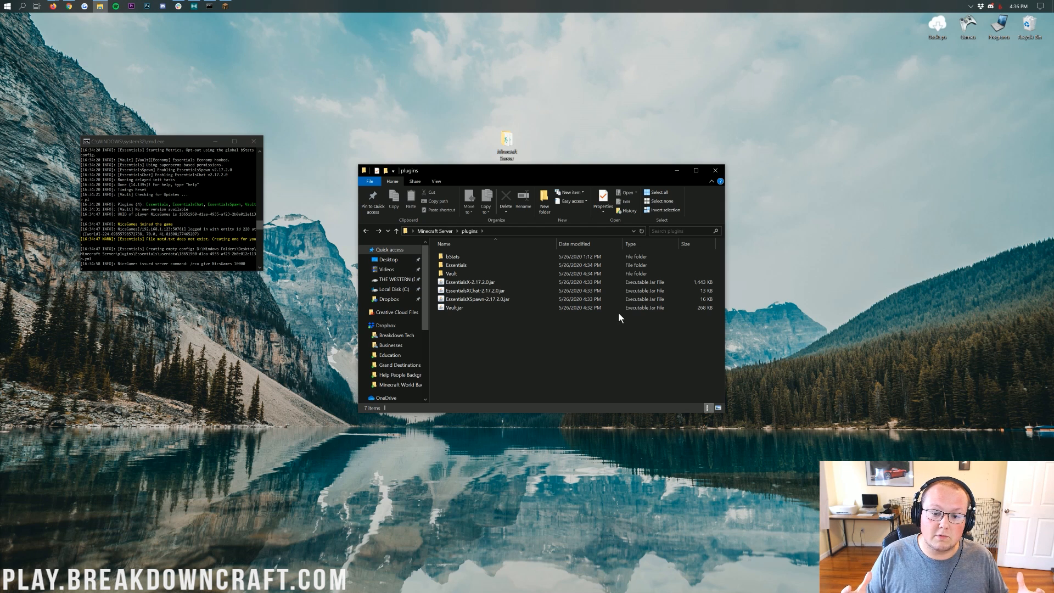
pyautogui.moveTo(238, 5)
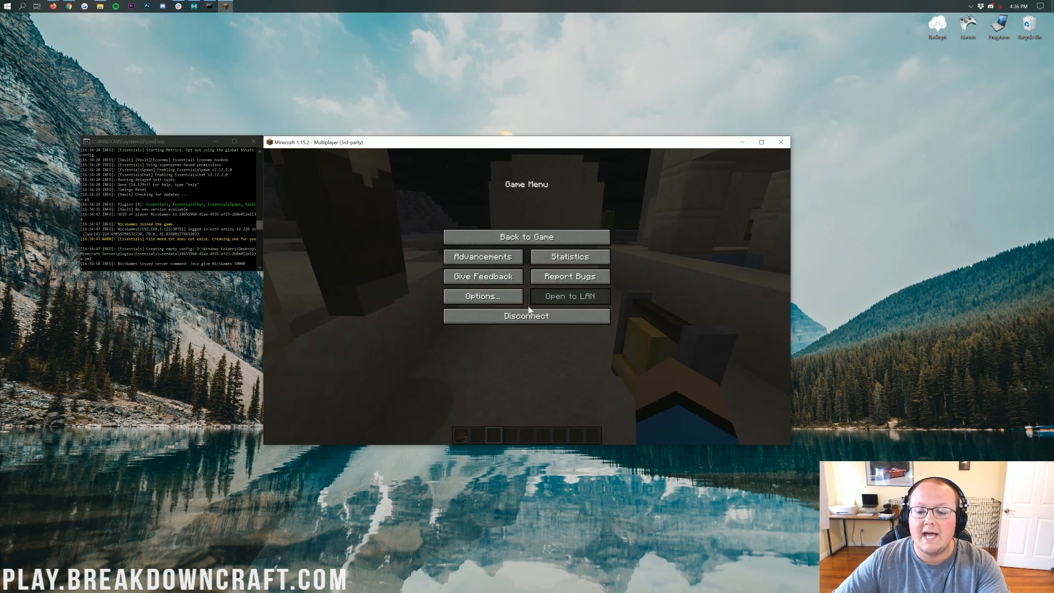
# - Disconnect from the local server via the Game Menu
pyautogui.click(526, 317)
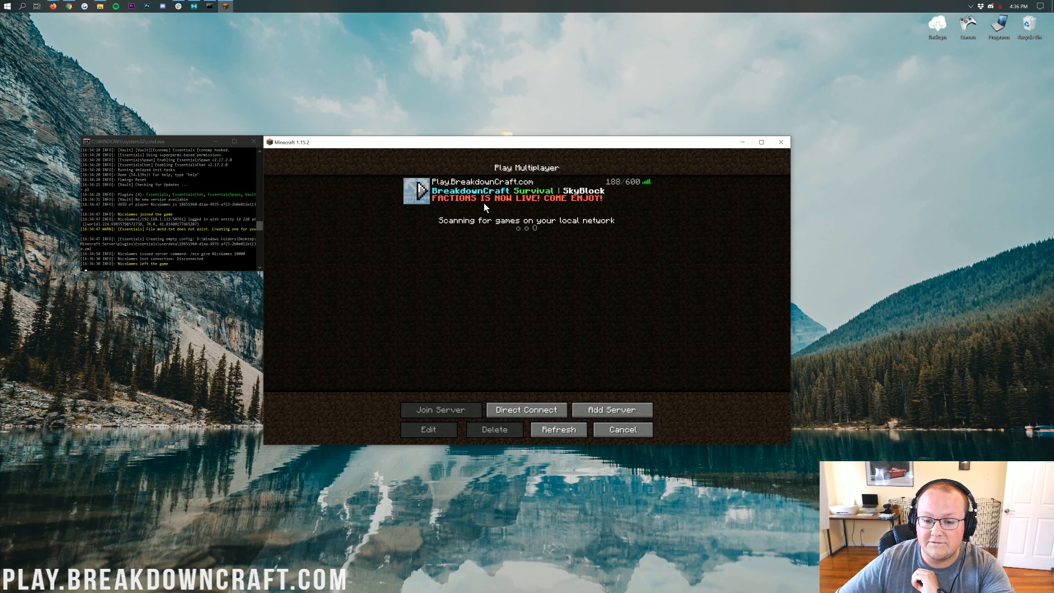